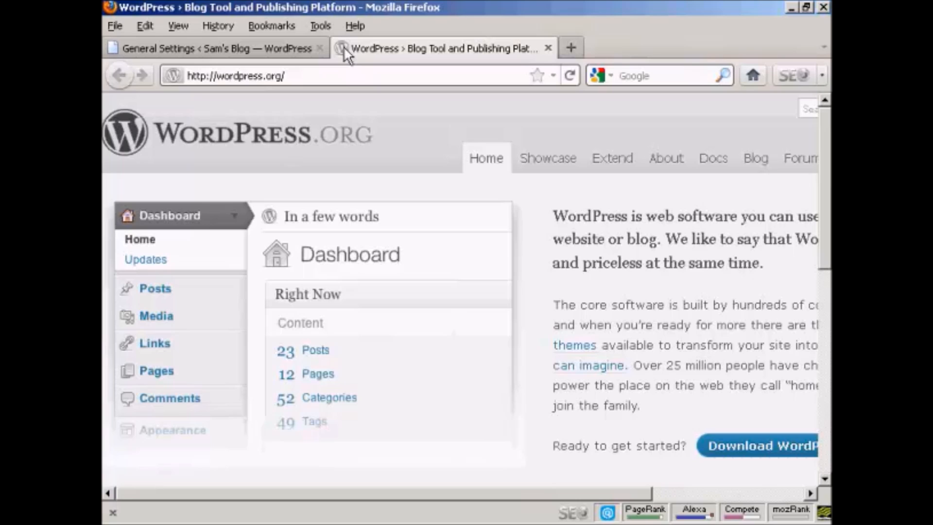
mouse_move(347, 77)
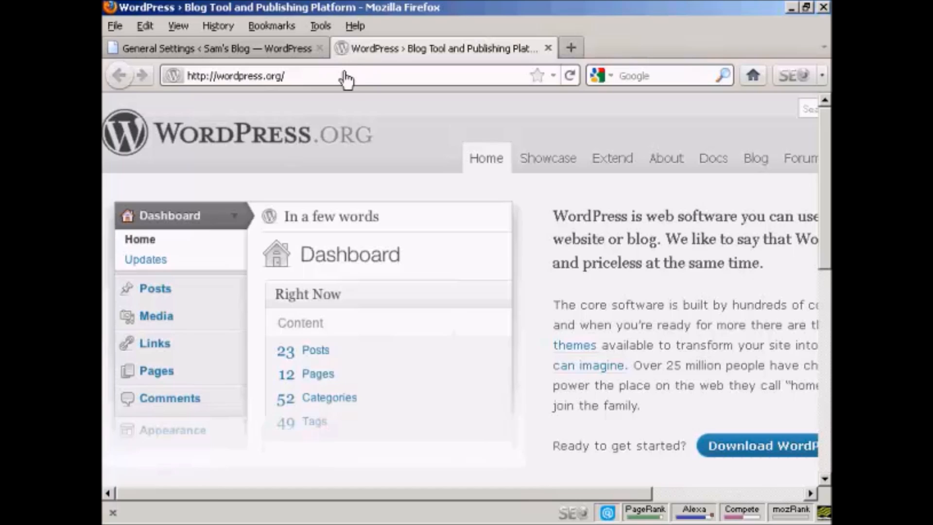
mouse_move(200, 98)
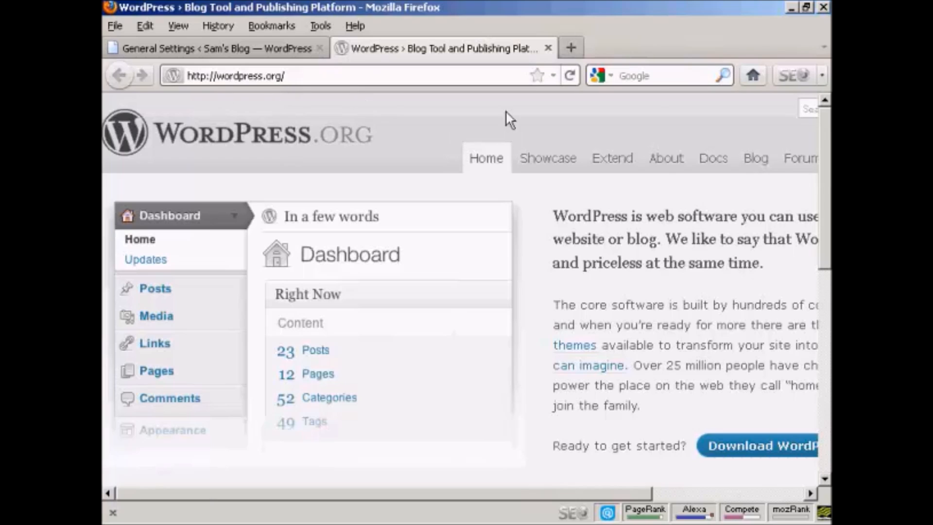
mouse_move(612, 158)
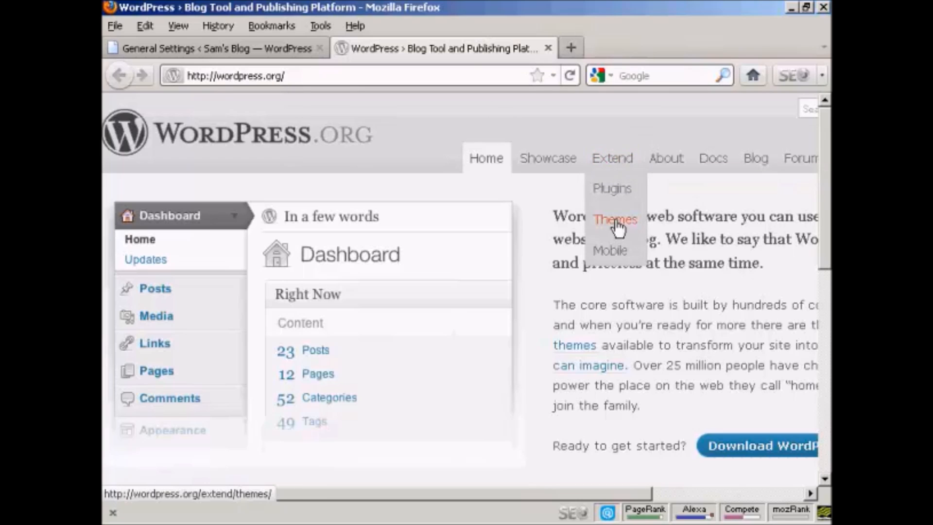
Open WordPress.org's Free Themes Directory and scroll the Featured Themes list to Easel
left_click(615, 220)
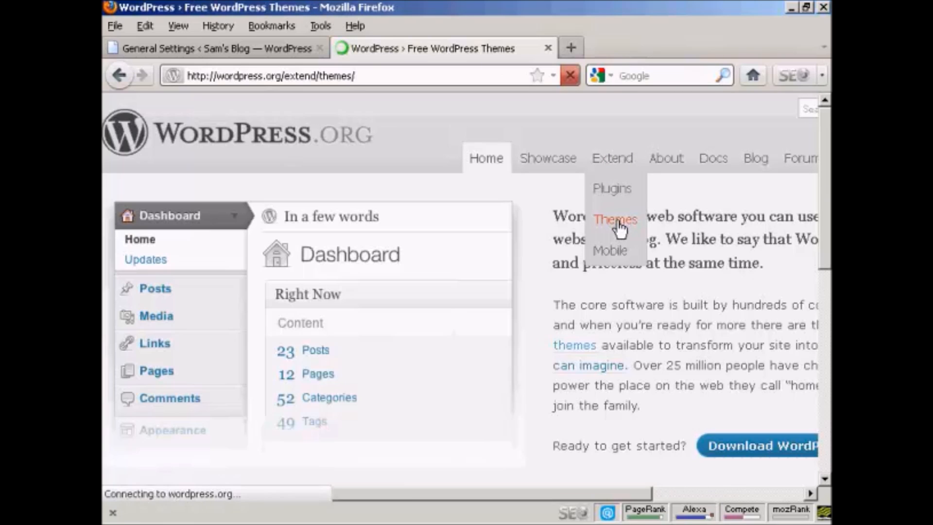
left_click(615, 219)
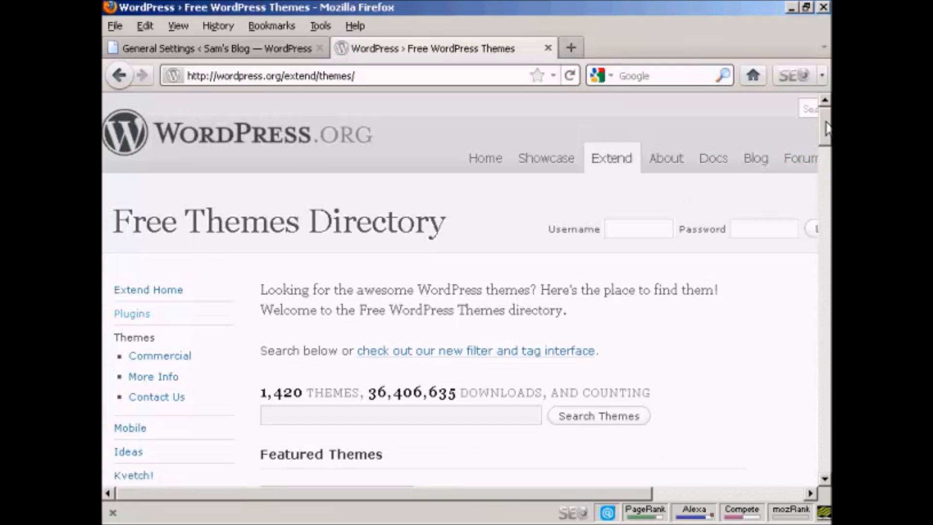
scroll("down", 3)
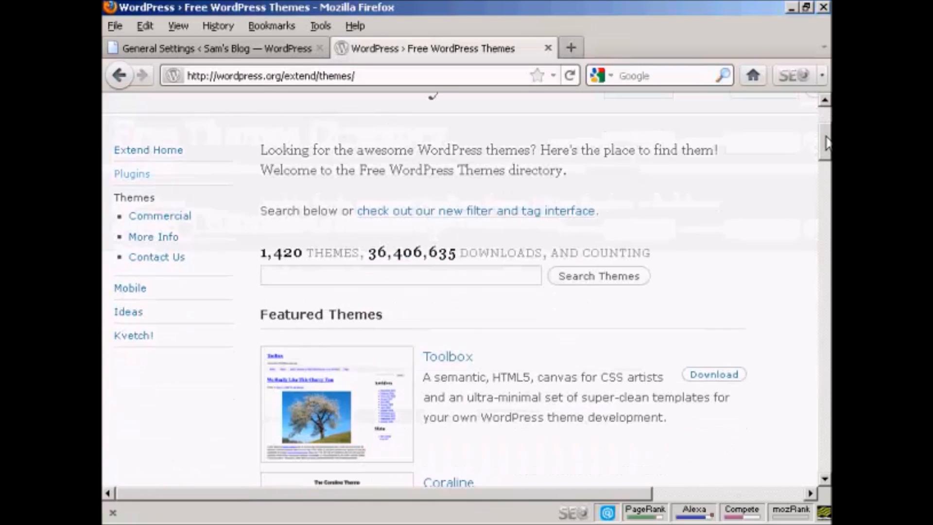
scroll("down", 3)
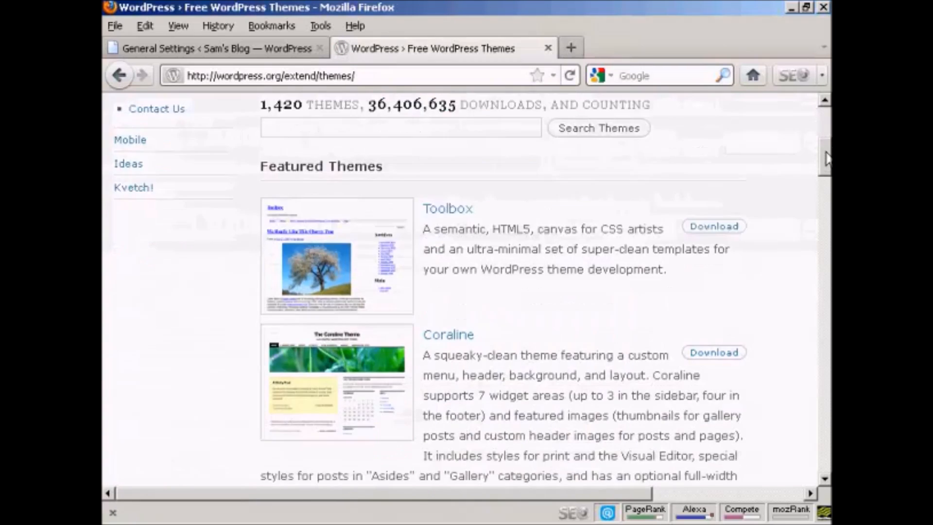
scroll("down", 3)
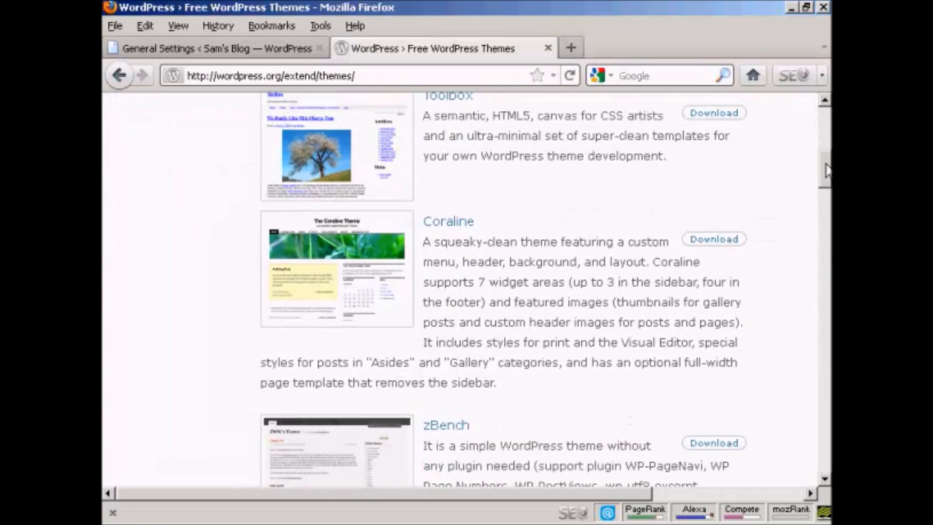
scroll("down", 3)
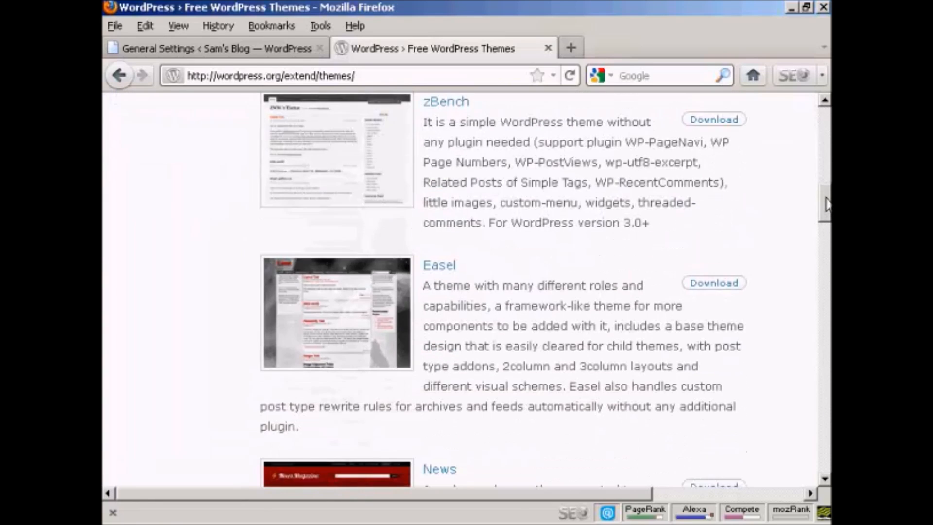
scroll("down", 3)
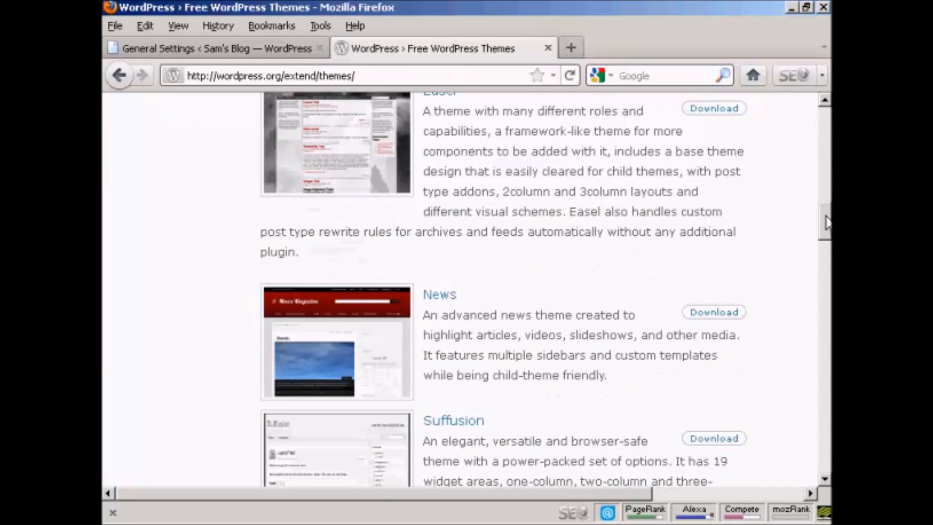
scroll("up", 3)
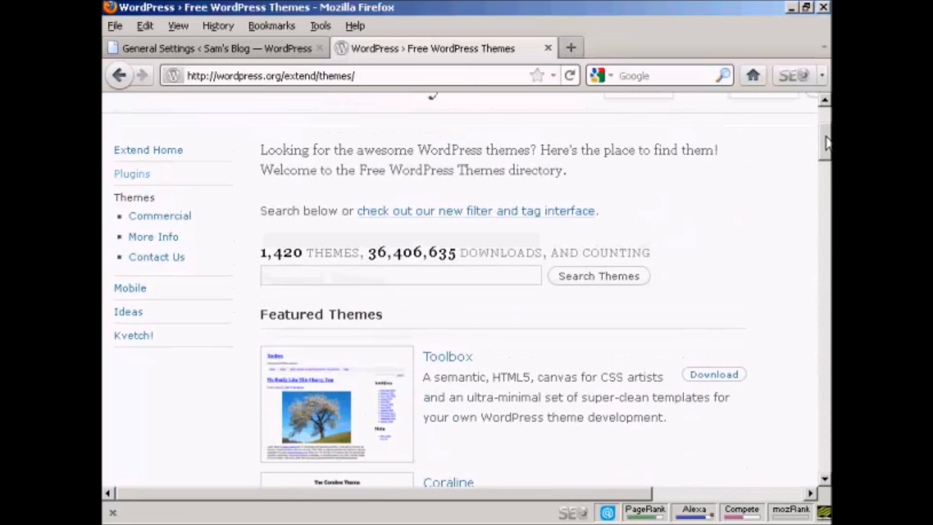
scroll("down", 3)
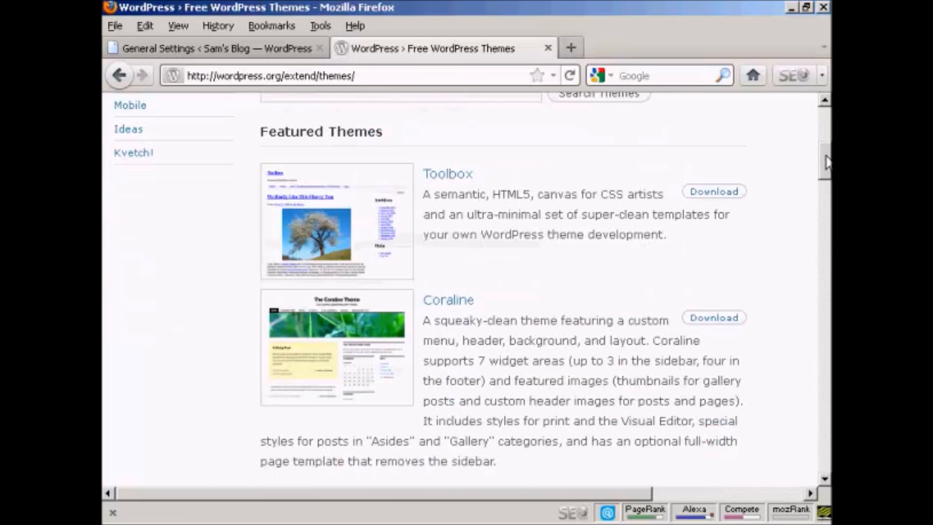
scroll("down", 3)
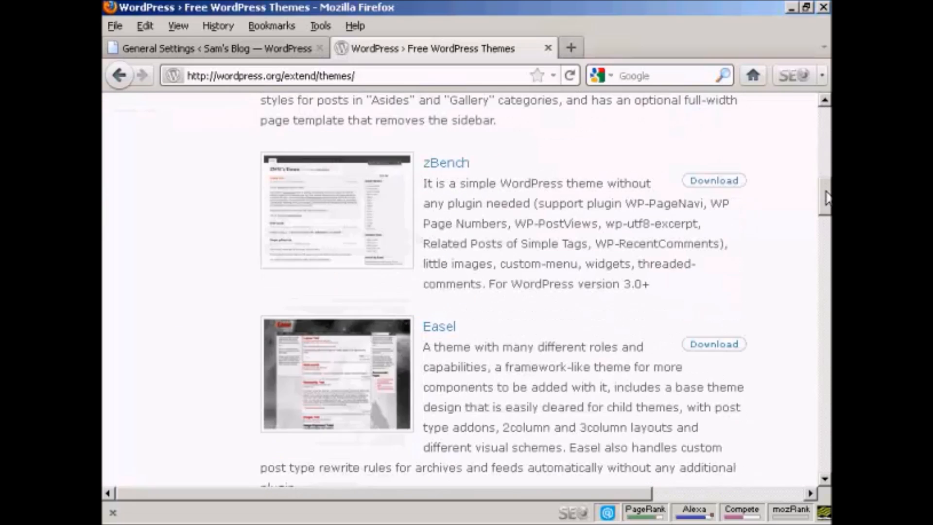
scroll("down", 3)
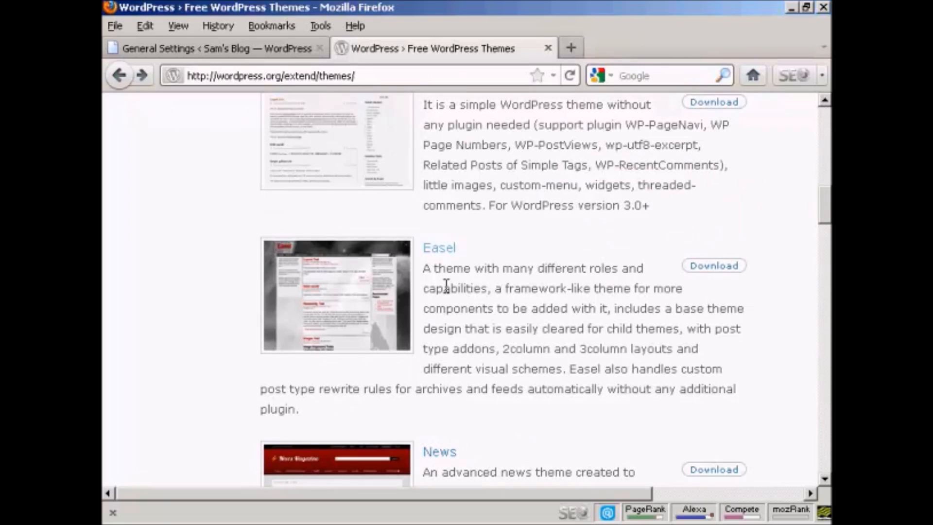
mouse_move(506, 291)
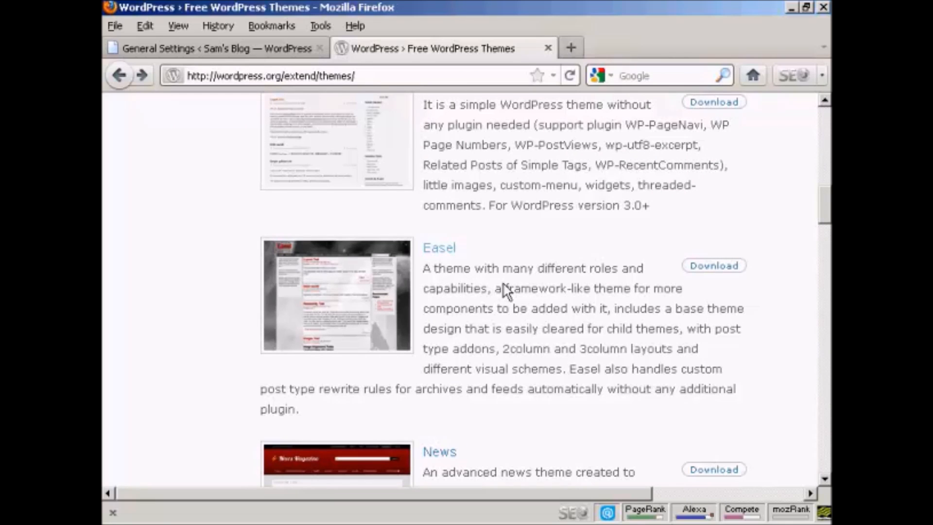
mouse_move(713, 265)
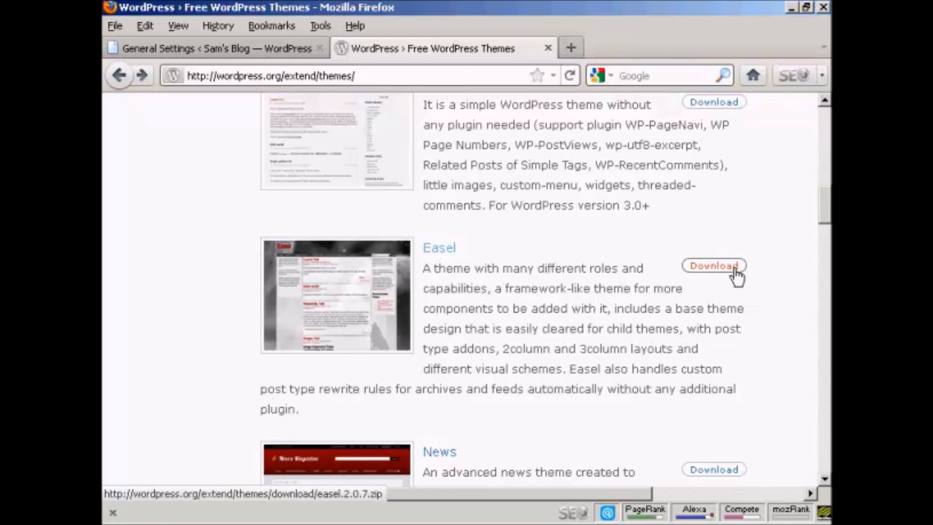
Download Easel and save easel.2.0.7.zip to the computer
left_click(713, 265)
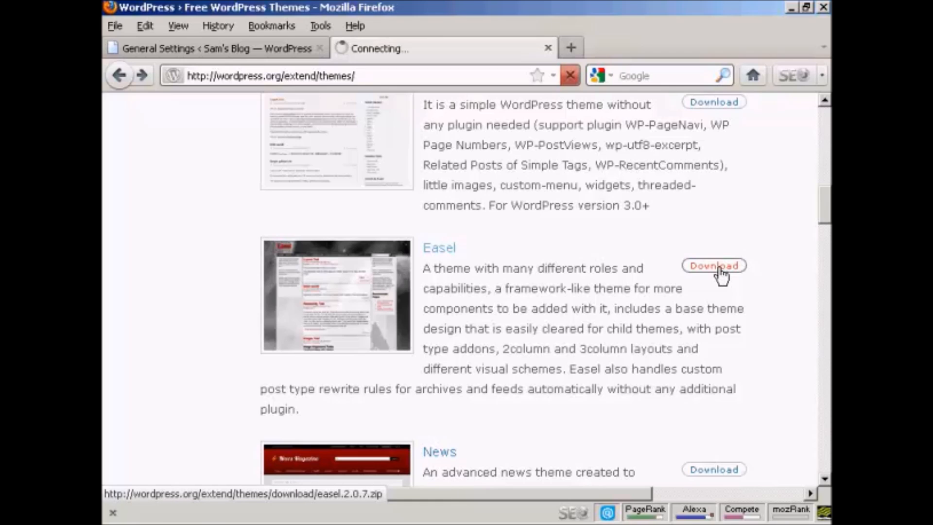
left_click(713, 265)
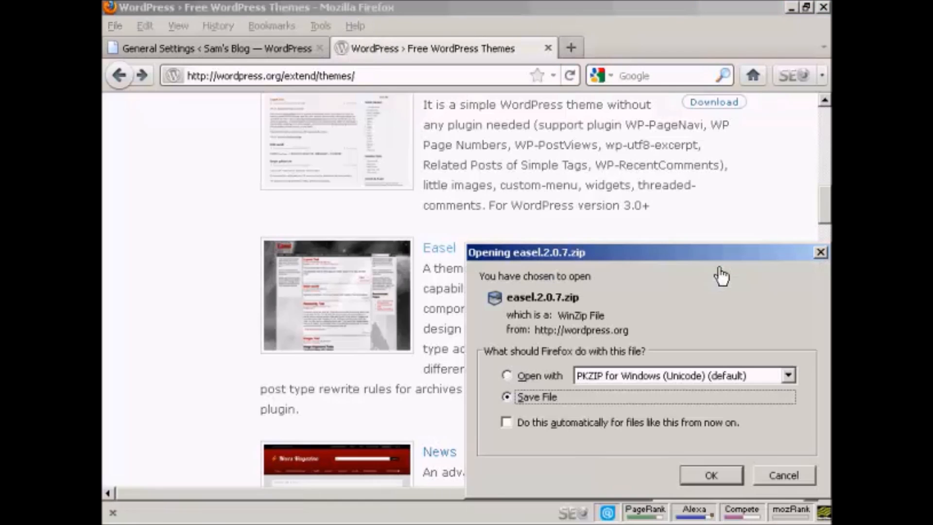
mouse_move(657, 279)
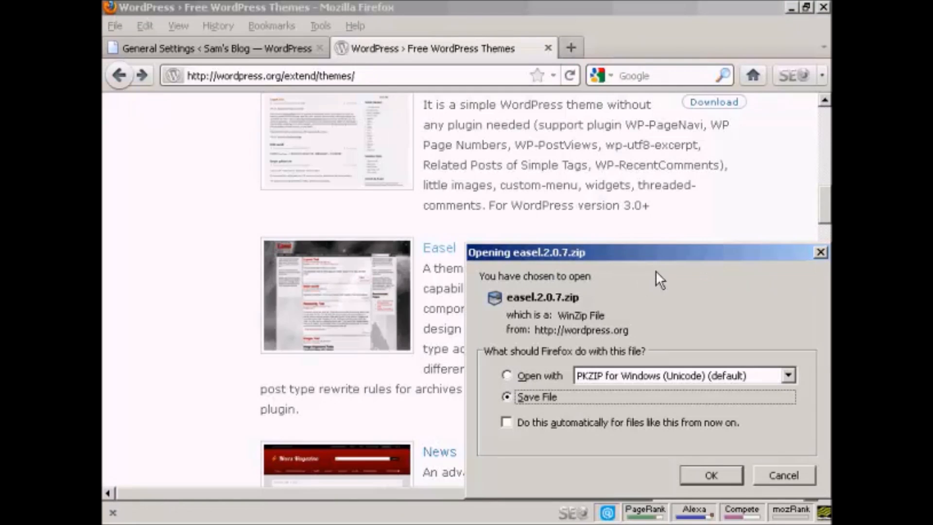
mouse_move(543, 422)
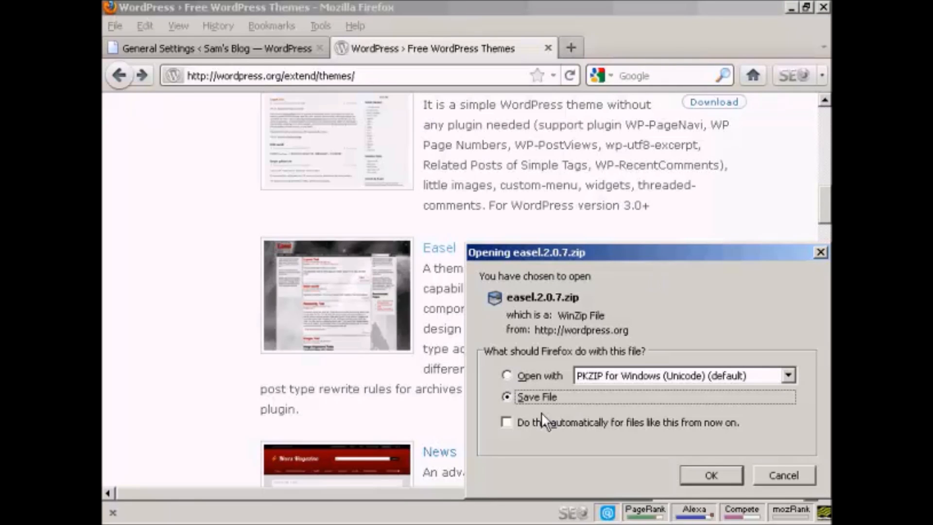
mouse_move(528, 416)
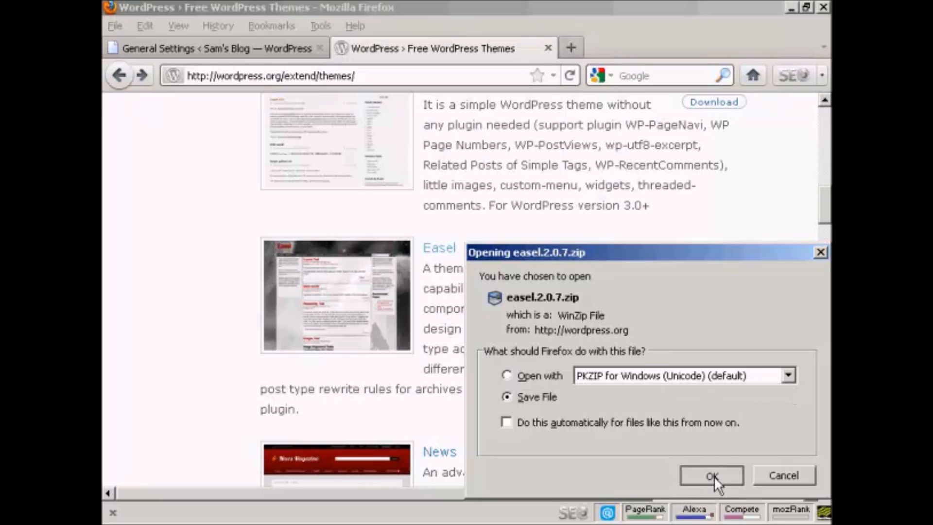
left_click(711, 476)
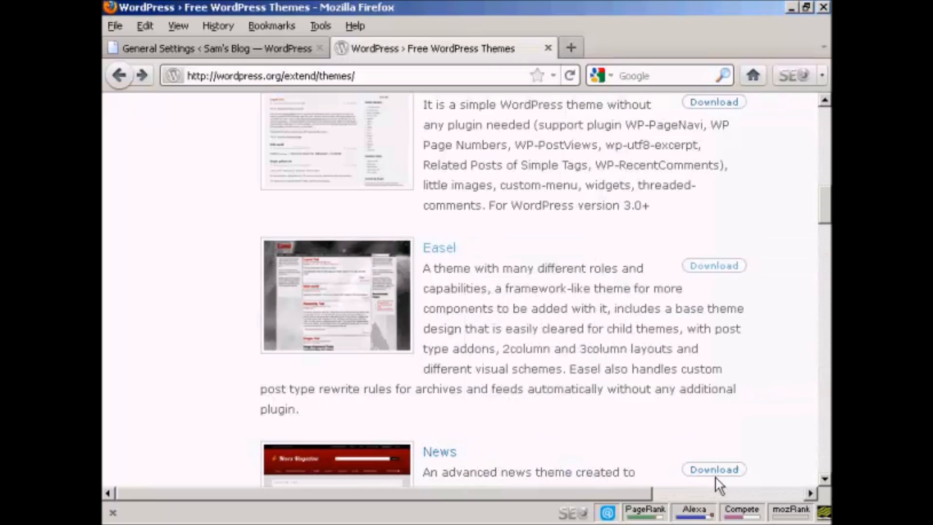
Close the WordPress.org tab and return to Sam's Blog dashboard
left_click(713, 265)
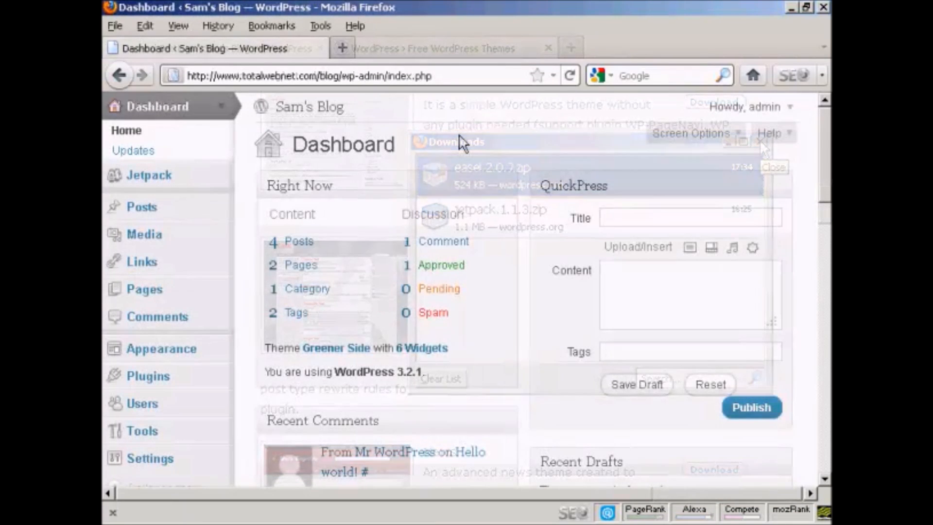
Open Appearance > Themes to show the installed and current themes
left_click(773, 166)
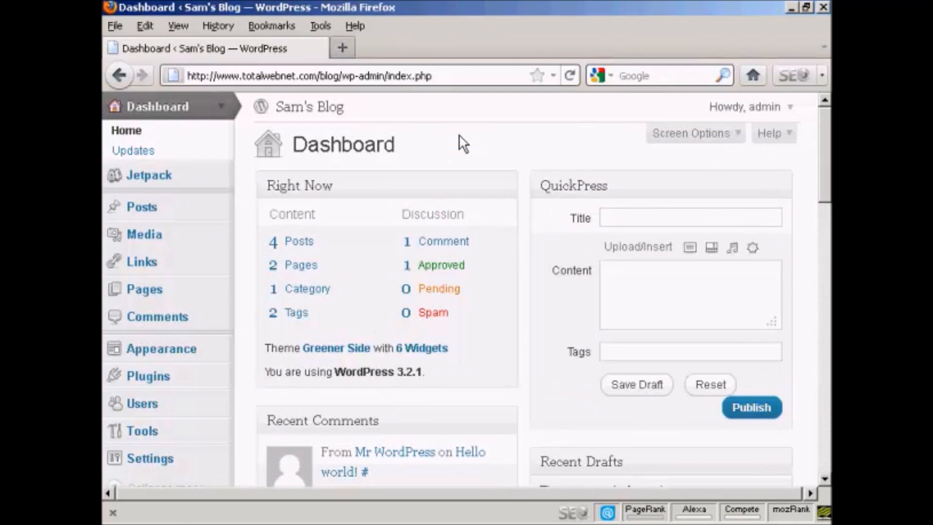
mouse_move(161, 348)
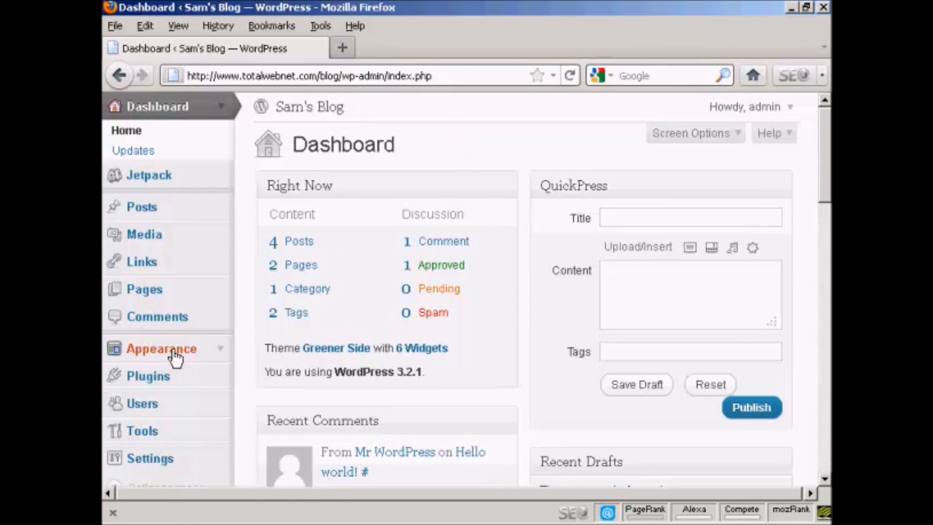
left_click(162, 348)
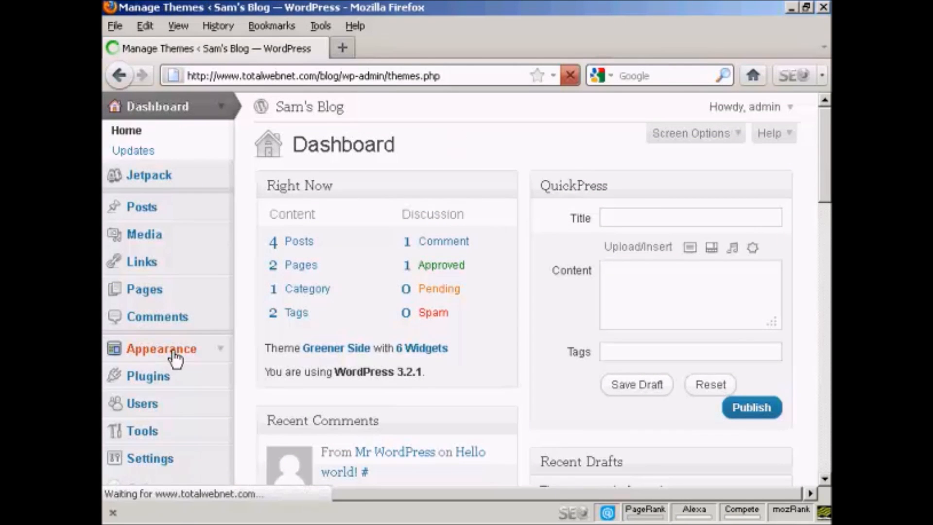
left_click(162, 348)
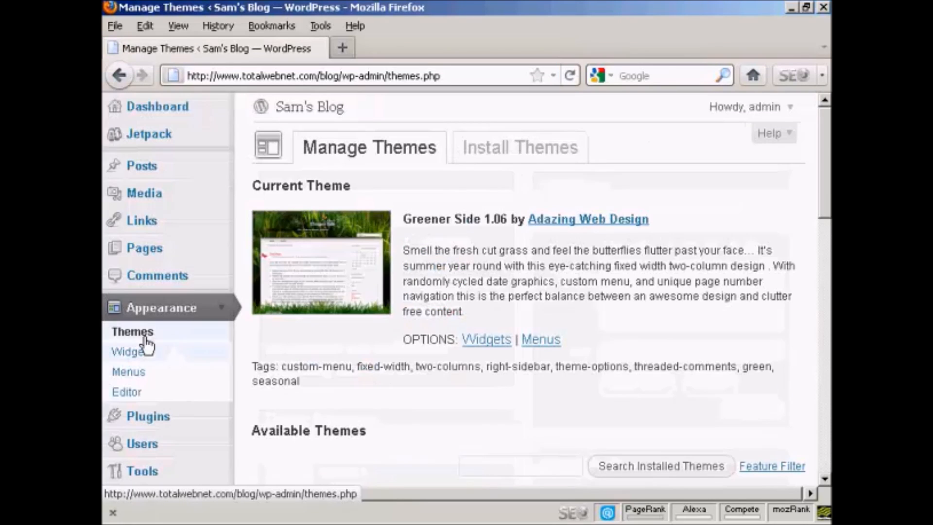
left_click(132, 331)
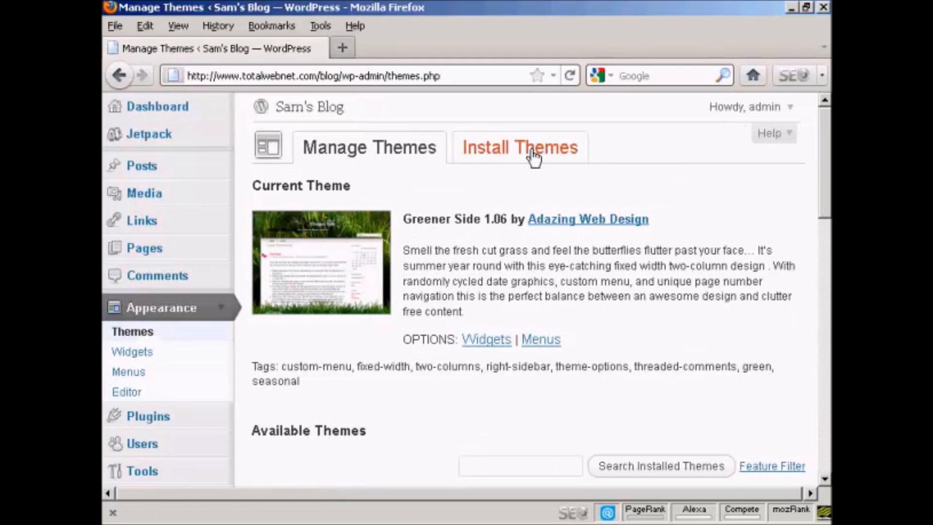
Go to Install Themes and start loading its Upload section
left_click(520, 147)
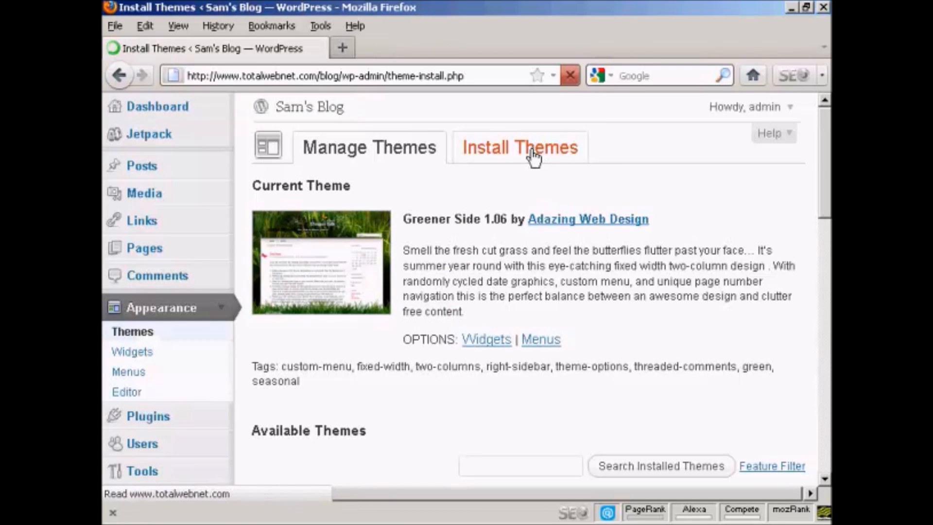
left_click(519, 147)
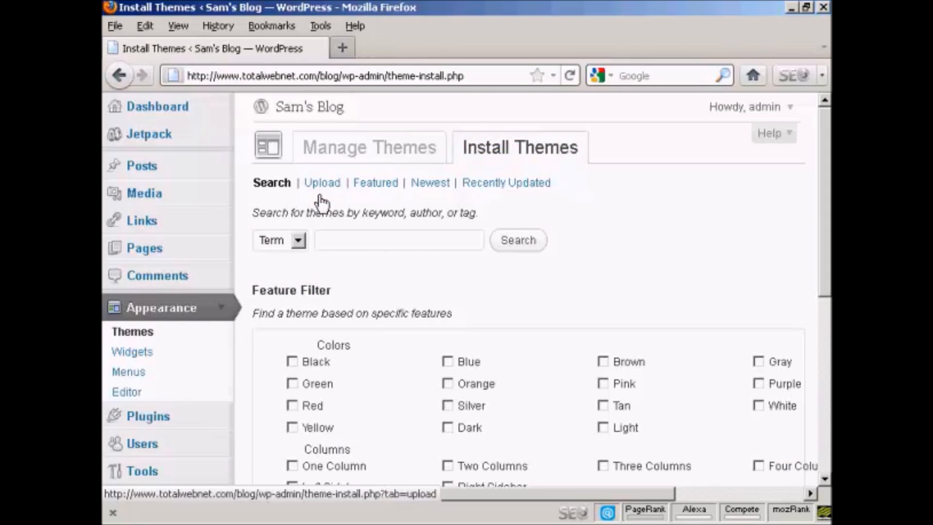
left_click(321, 182)
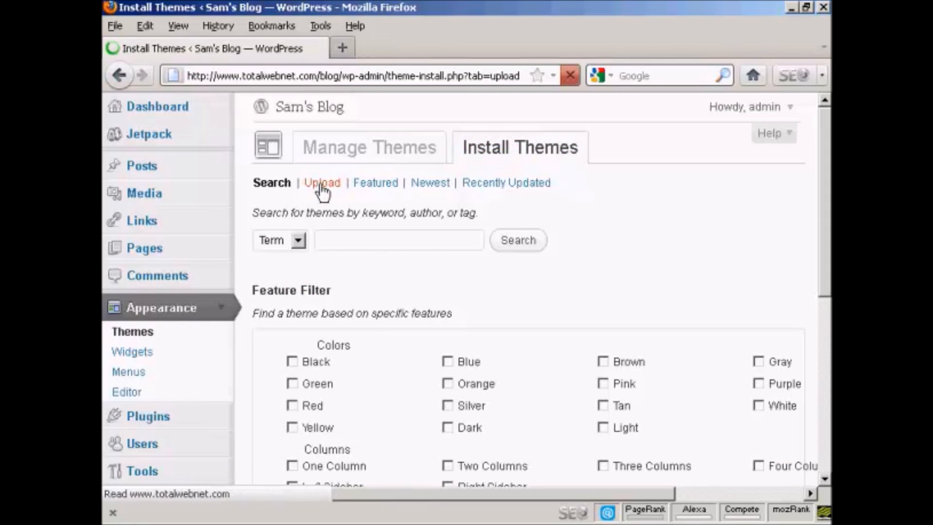
Wait for the Install Themes Upload tab's .zip upload form to load
left_click(322, 183)
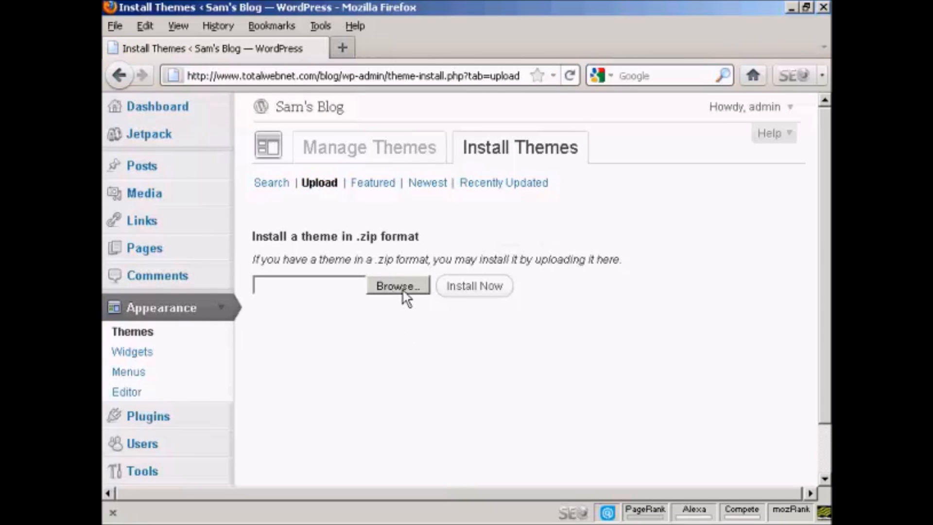
mouse_move(388, 328)
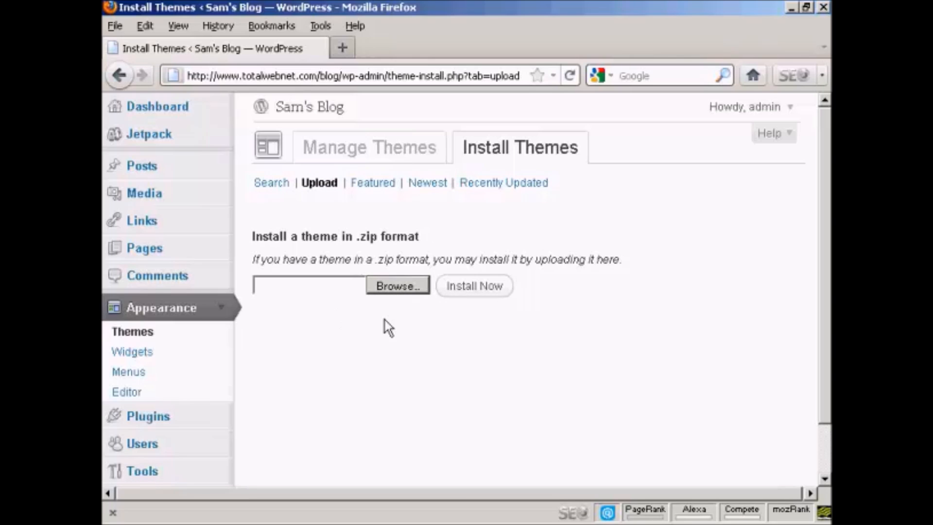
Attach easel.2.0.7.zip from D:\Themes to the theme upload form
left_click(397, 286)
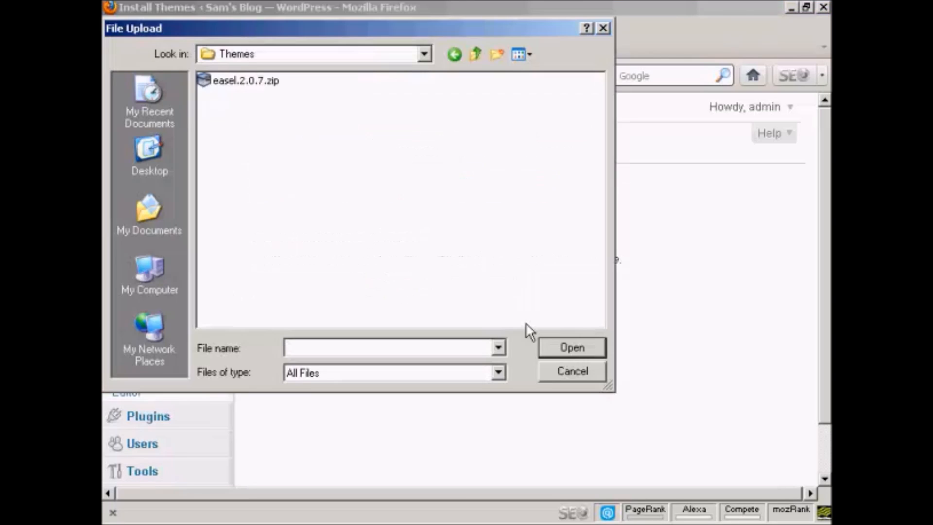
mouse_move(307, 217)
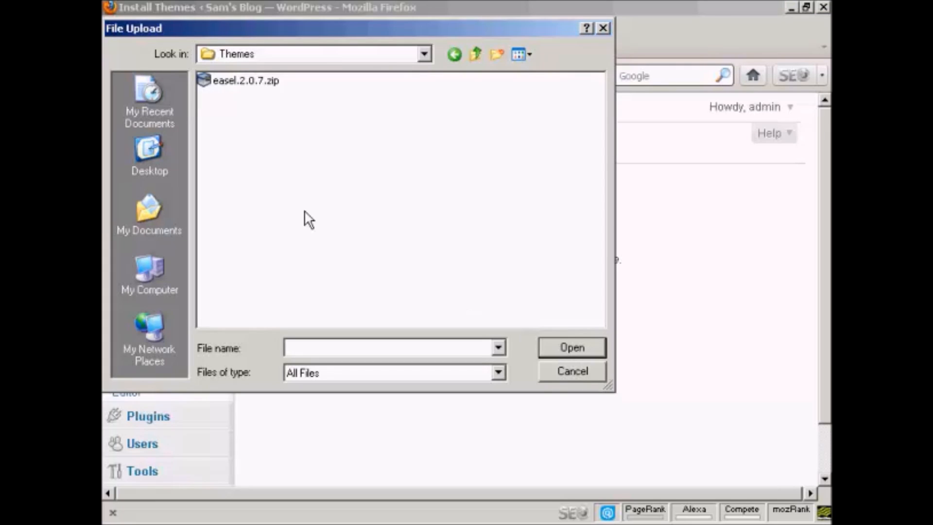
mouse_move(209, 68)
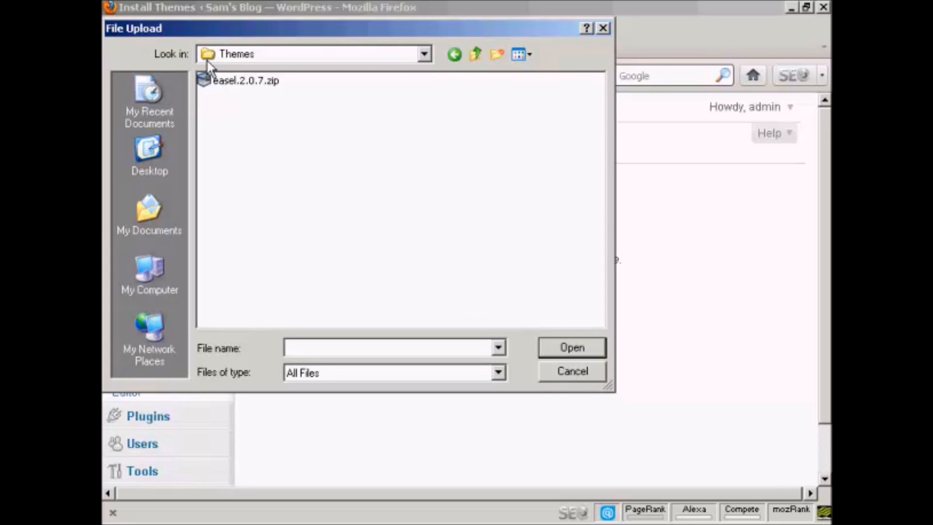
mouse_move(215, 99)
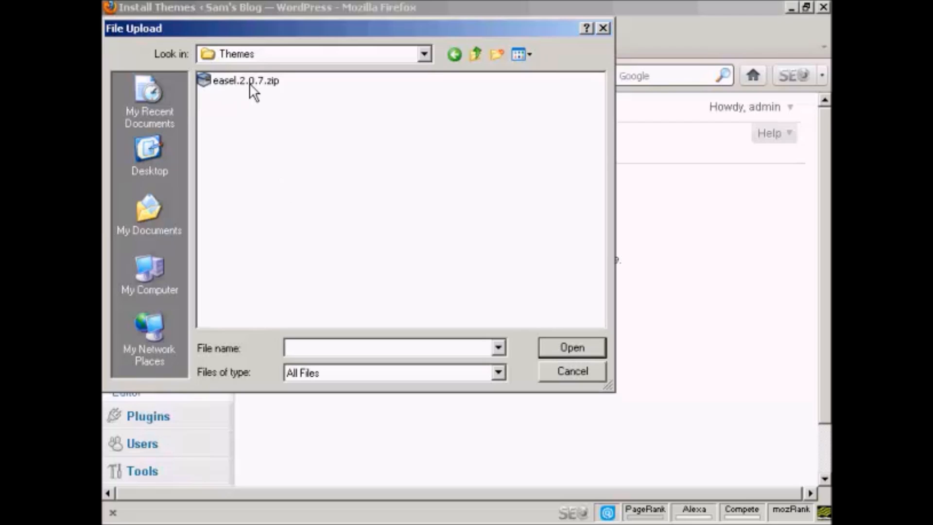
mouse_move(256, 95)
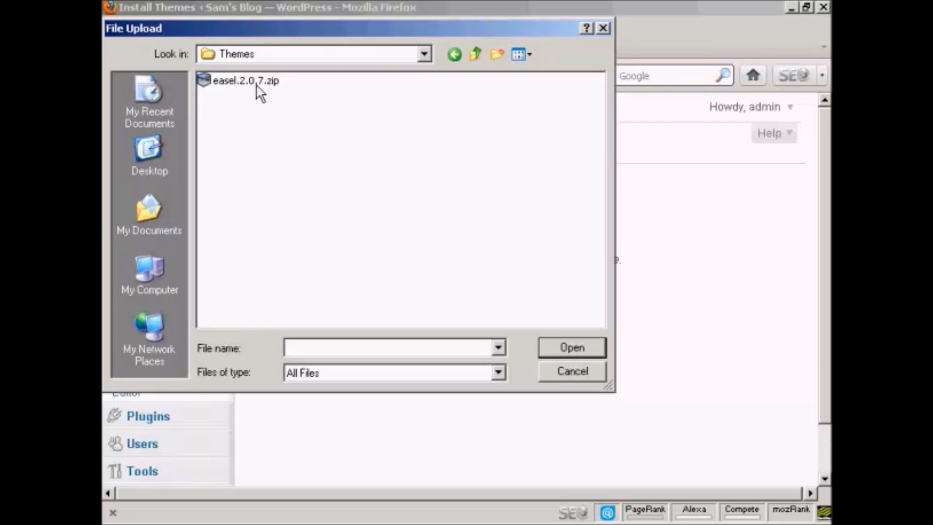
left_click(245, 80)
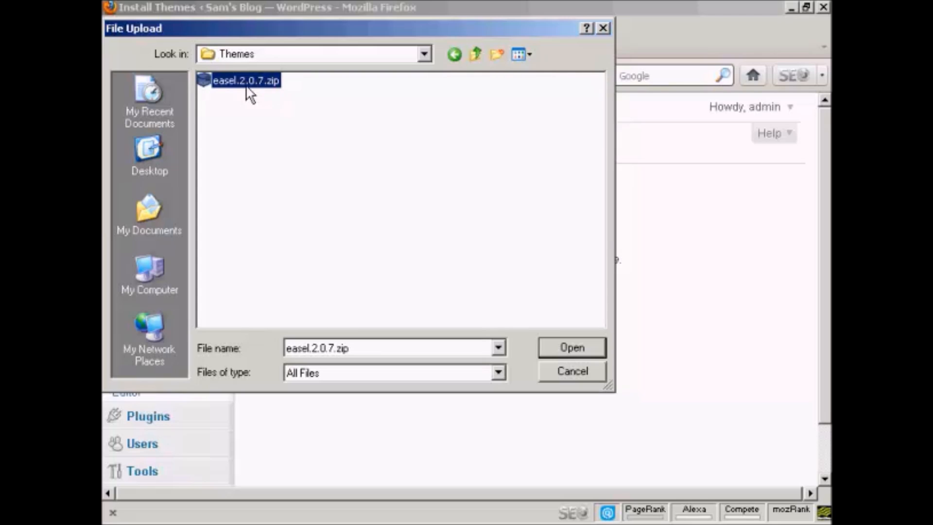
mouse_move(426, 122)
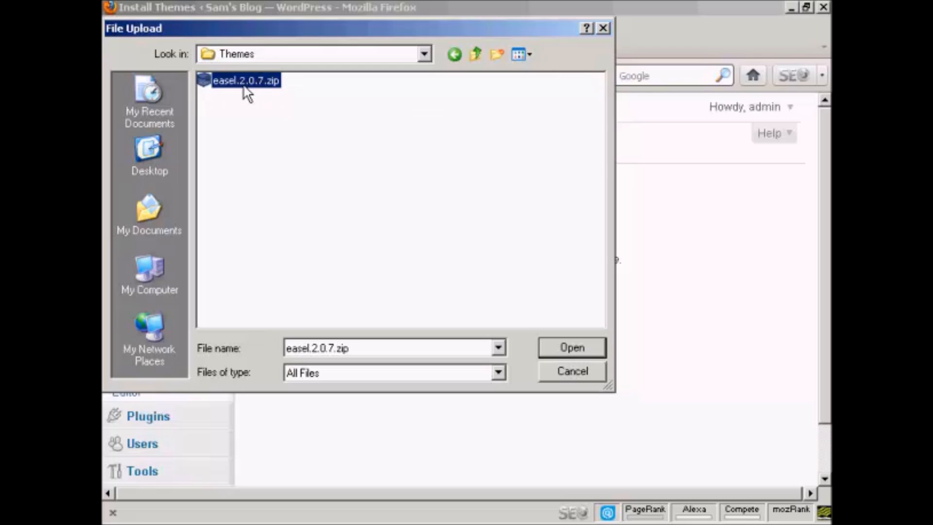
left_click(570, 347)
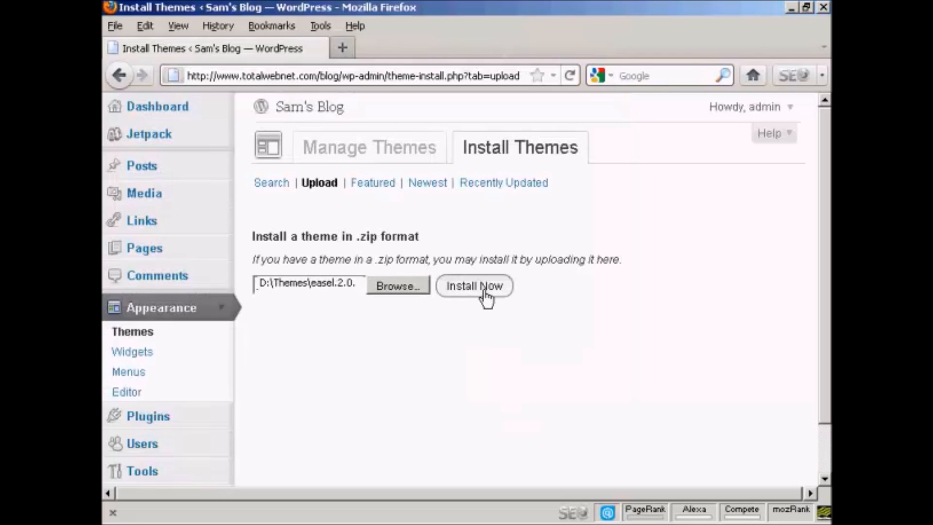
Install Easel from easel.2.0.7.zip until 'Theme installed successfully.' appears
left_click(474, 285)
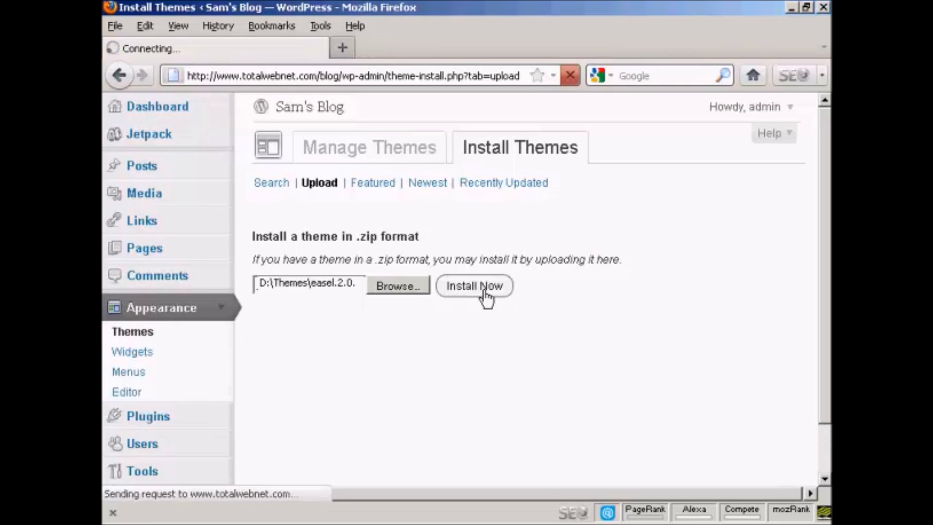
left_click(474, 286)
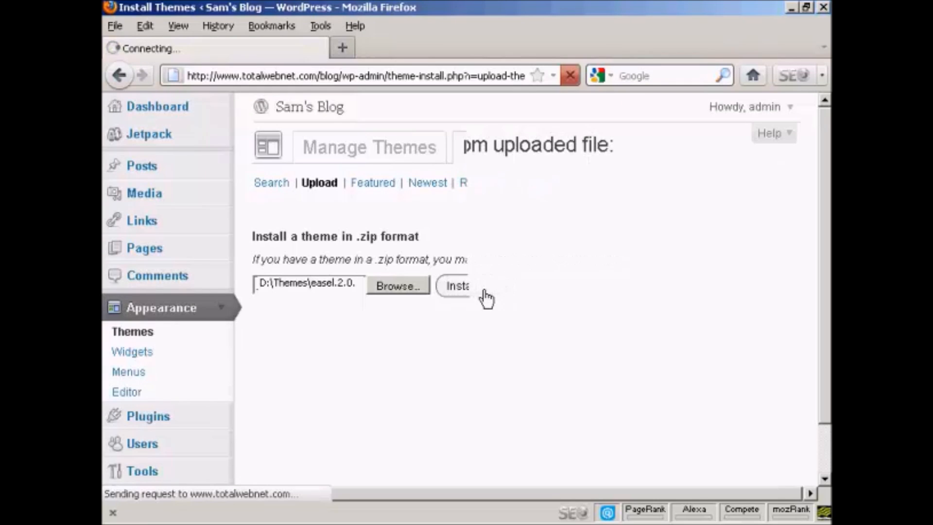
left_click(456, 286)
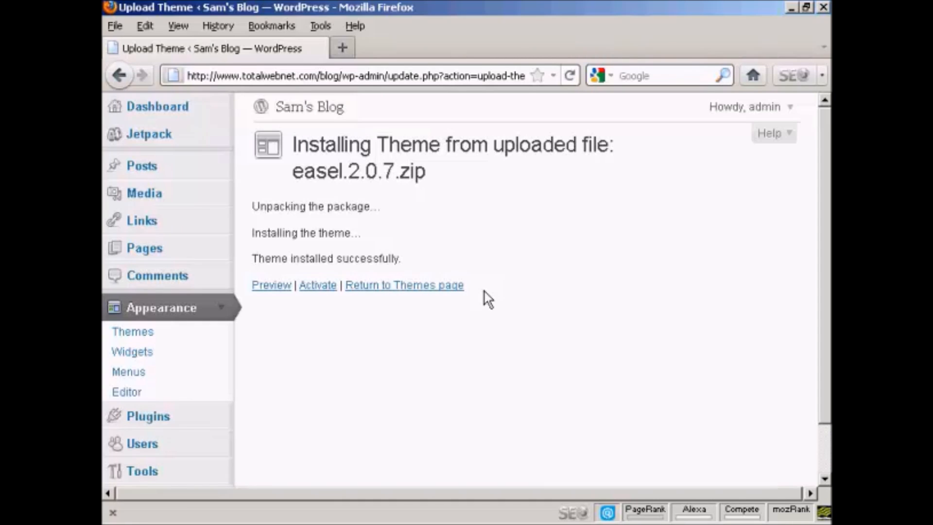
mouse_move(403, 337)
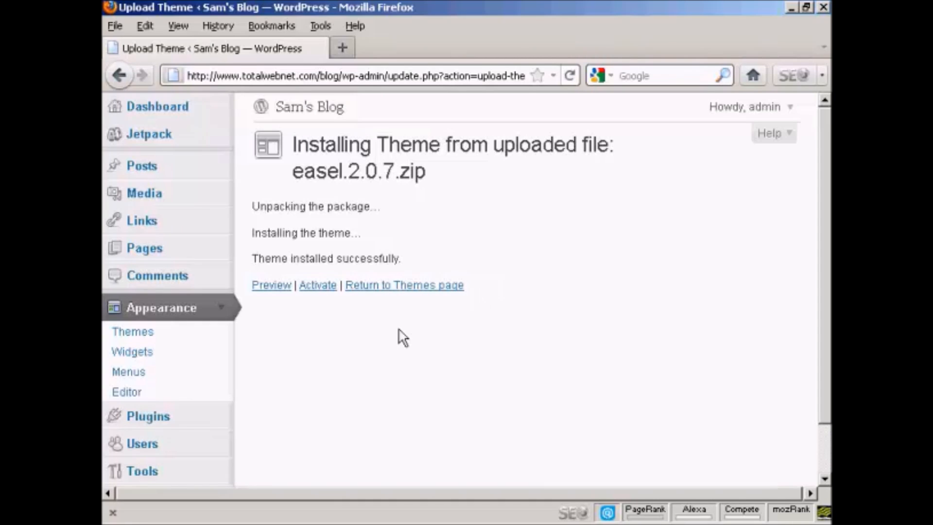
mouse_move(388, 360)
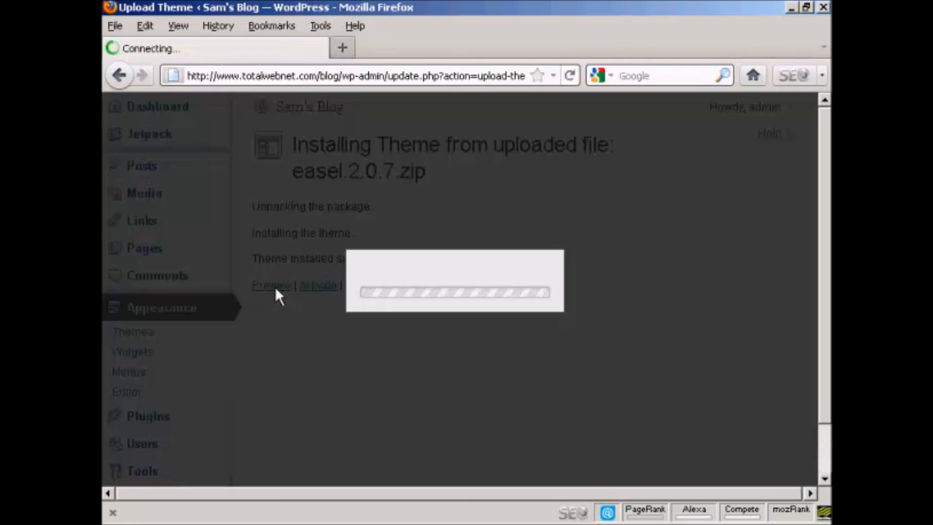
Preview Sam's Blog in Easel, close the preview, and activate Easel 2.0.7
left_click(270, 285)
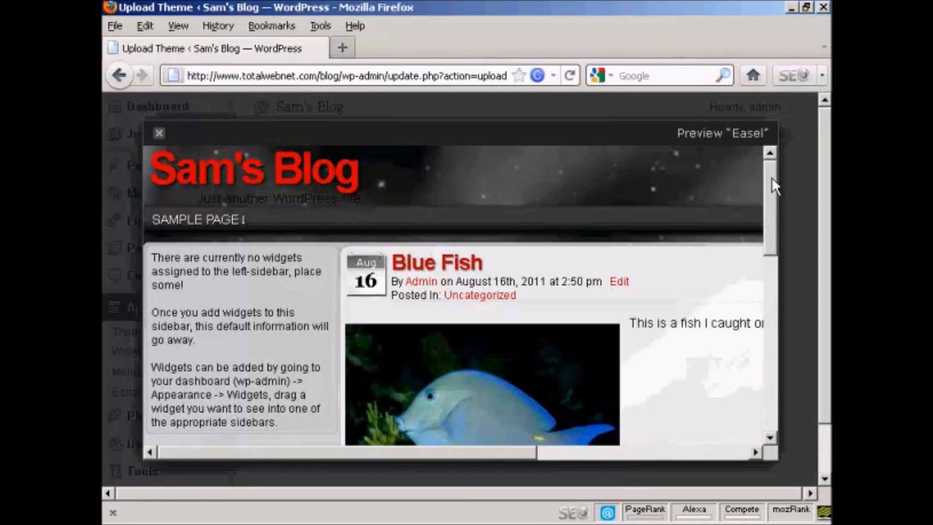
scroll("down", 3)
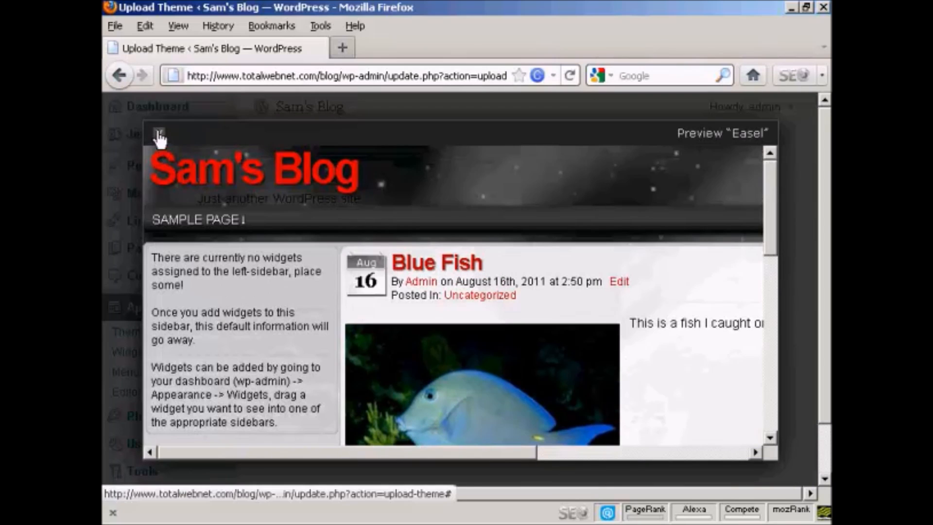
left_click(159, 135)
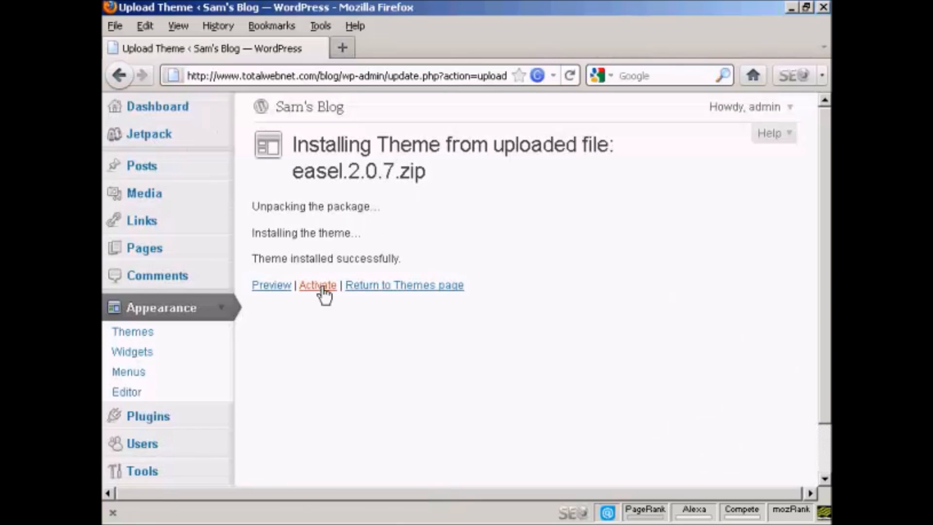
left_click(317, 284)
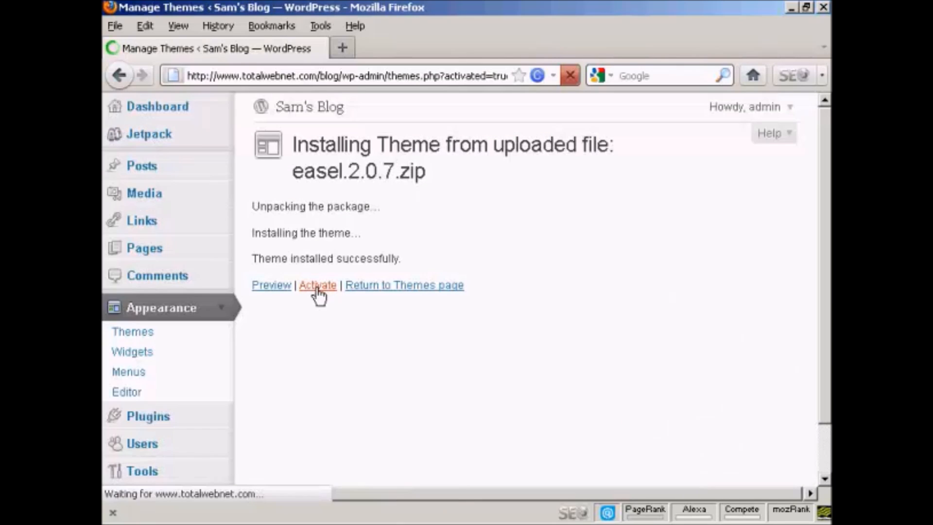
left_click(317, 284)
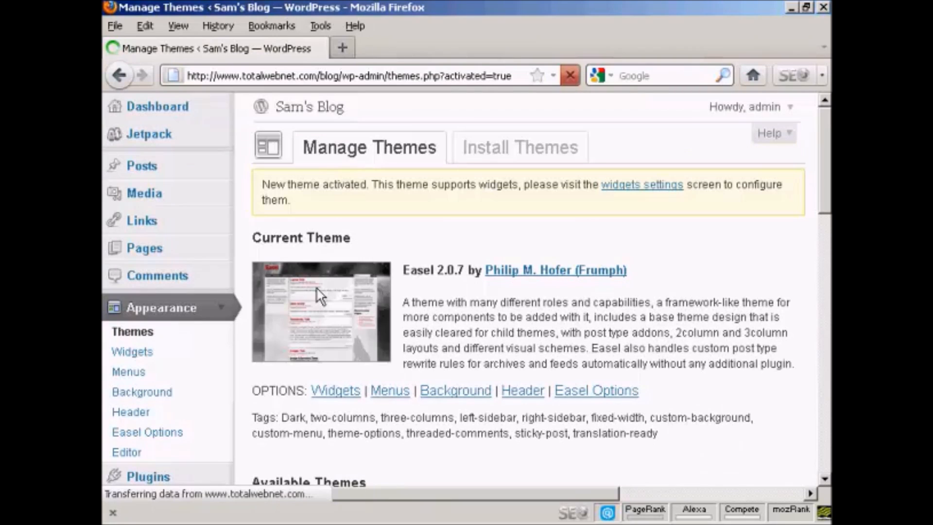